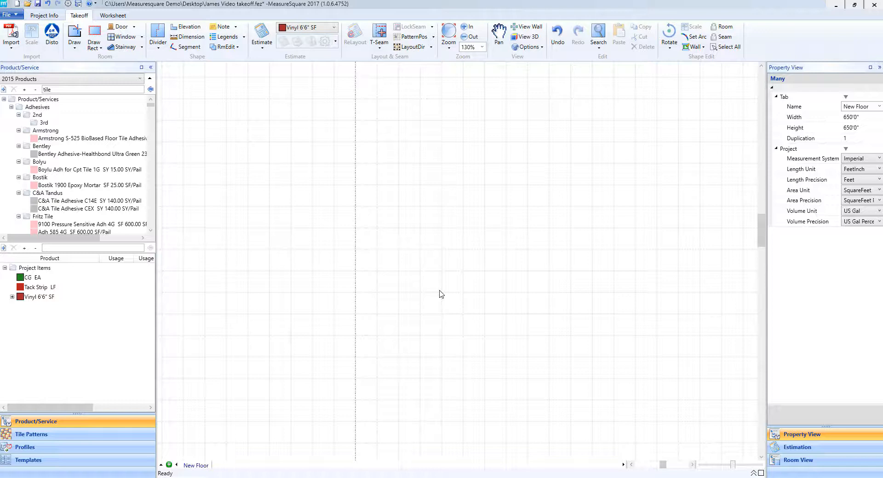
pyautogui.moveTo(73, 34)
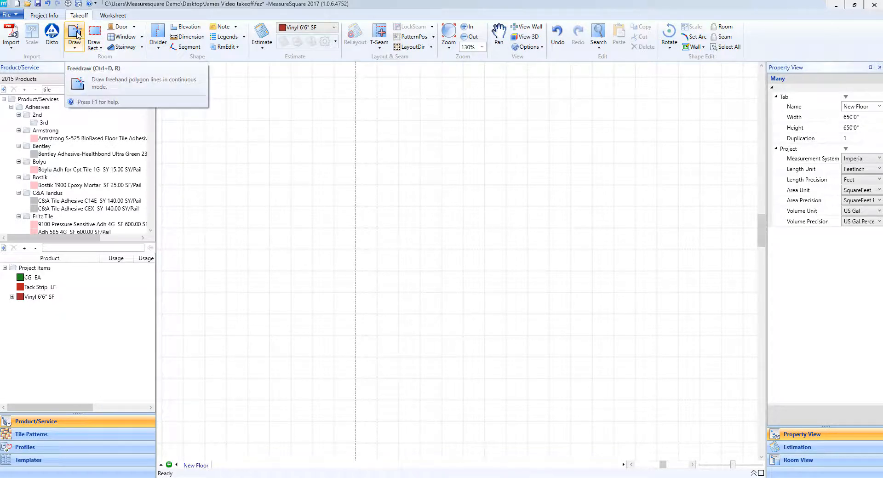
# Step: Activate the Freedraw room tool on the Takeoff tab with its drawing panel open
pyautogui.click(73, 35)
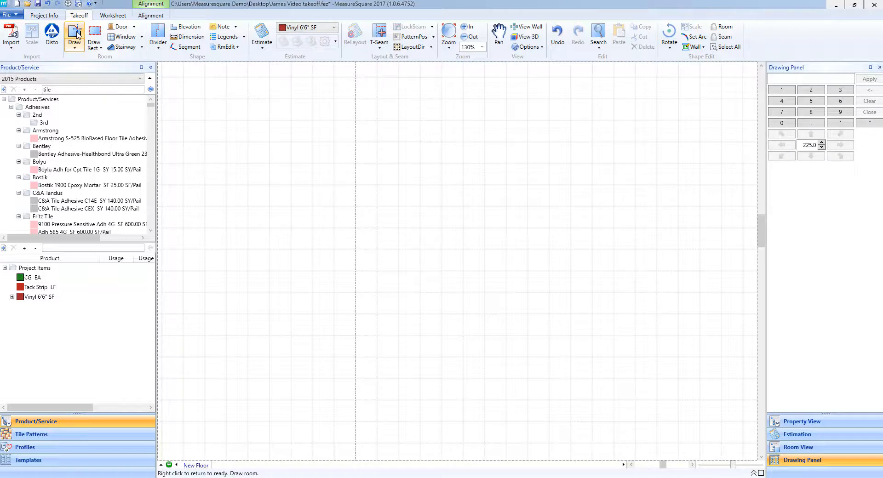
pyautogui.click(74, 34)
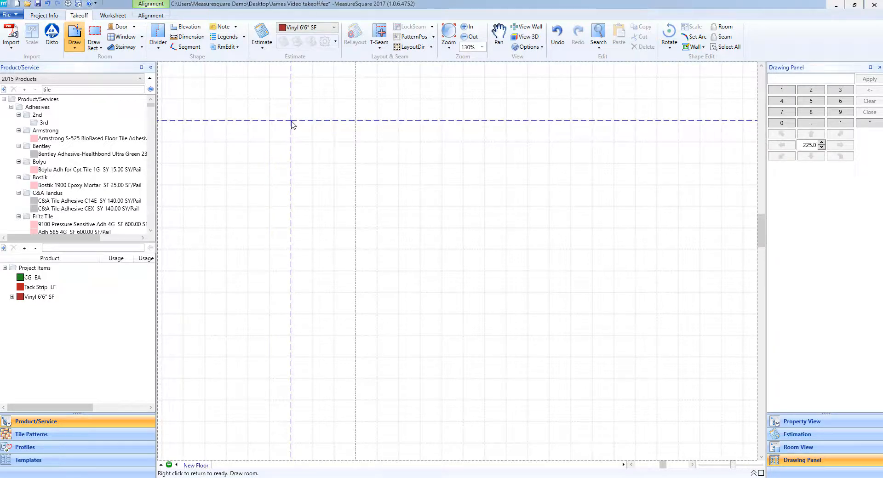
# Step: Place the first corner, then draw the 12'0" wall, 21'1" bottom wall and start the right wall
pyautogui.click(291, 122)
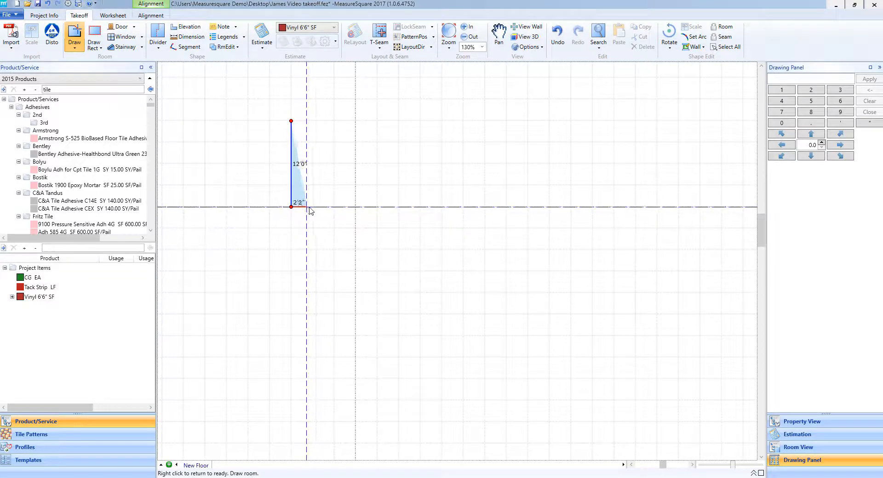
pyautogui.moveTo(308, 210); pyautogui.dragTo(358, 214)
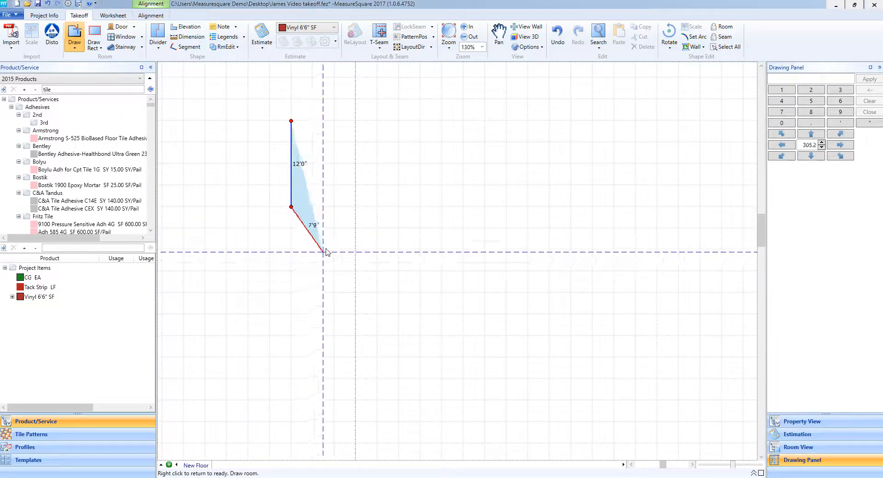
pyautogui.moveTo(327, 252); pyautogui.dragTo(291, 206)
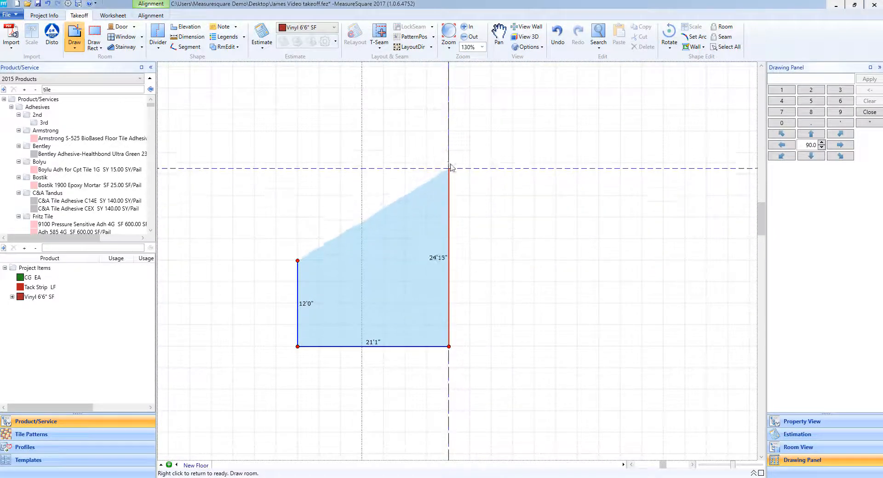
# Step: Extend the right wall to 27'1" and shape the top wall into a curved arc
pyautogui.moveTo(449, 169); pyautogui.dragTo(449, 154)
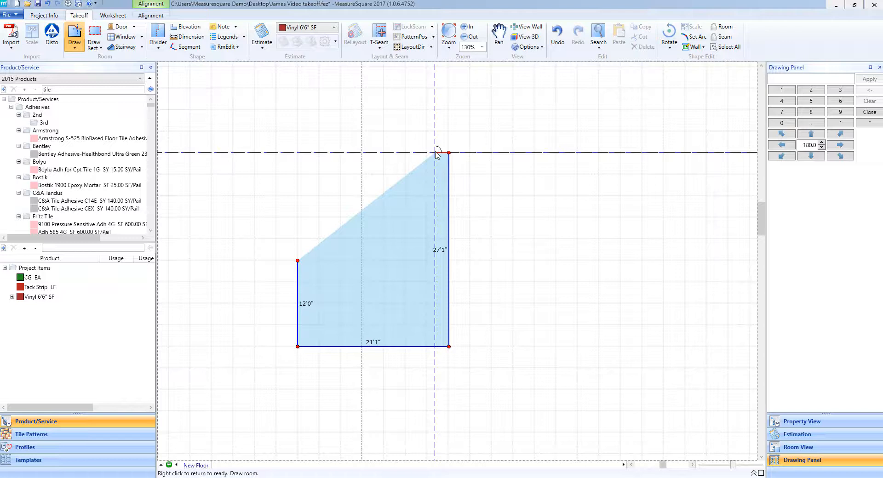
pyautogui.moveTo(436, 153); pyautogui.dragTo(417, 131)
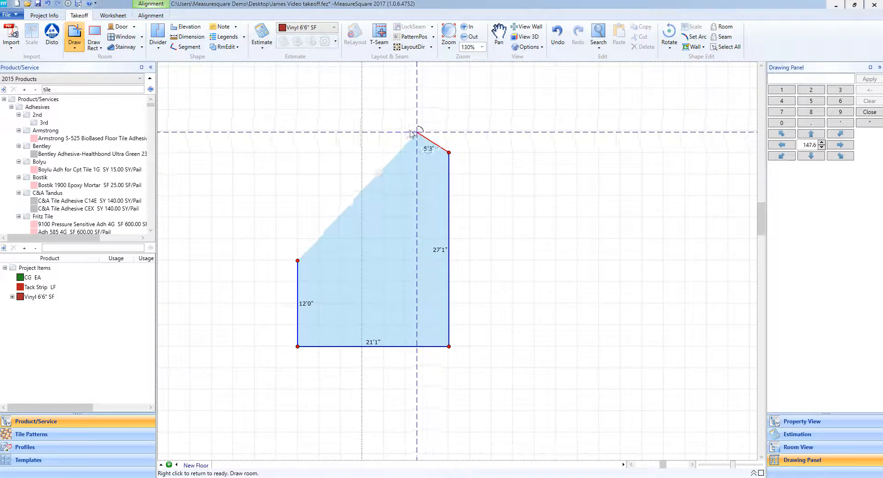
pyautogui.moveTo(419, 130); pyautogui.dragTo(369, 92)
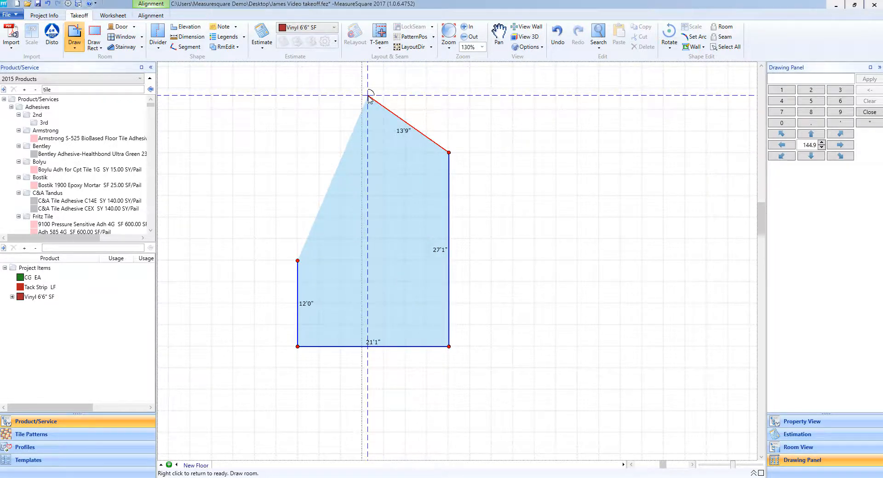
pyautogui.moveTo(369, 94); pyautogui.dragTo(322, 105)
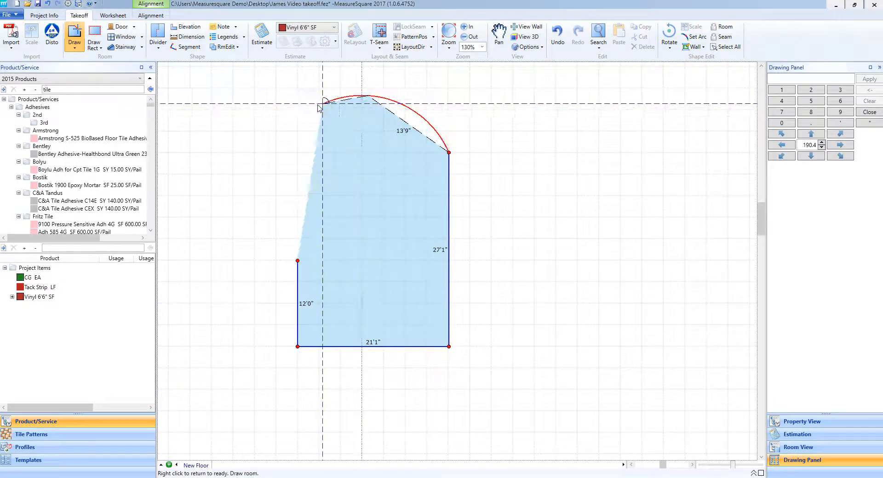
pyautogui.moveTo(323, 104); pyautogui.dragTo(268, 153)
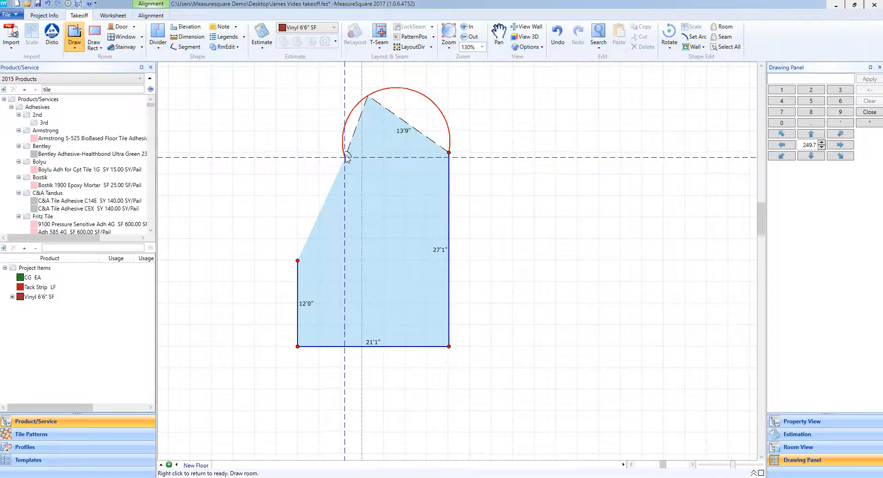
pyautogui.moveTo(346, 157); pyautogui.dragTo(330, 105)
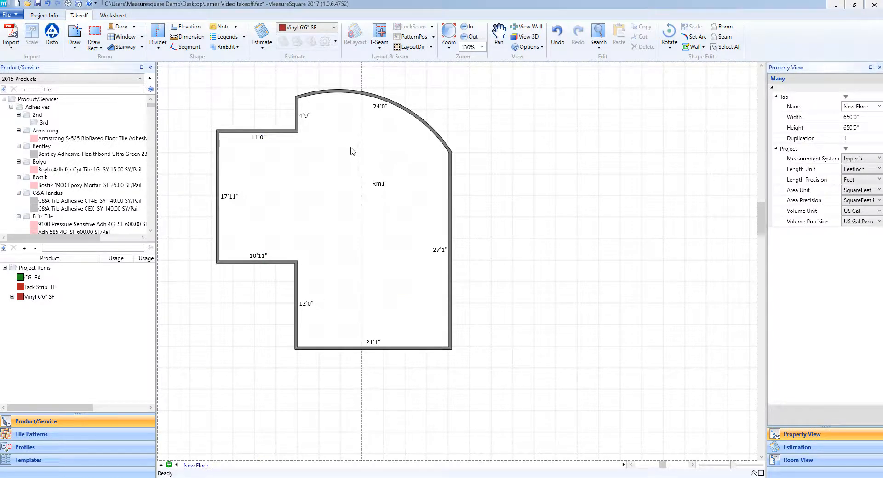
pyautogui.moveTo(336, 160)
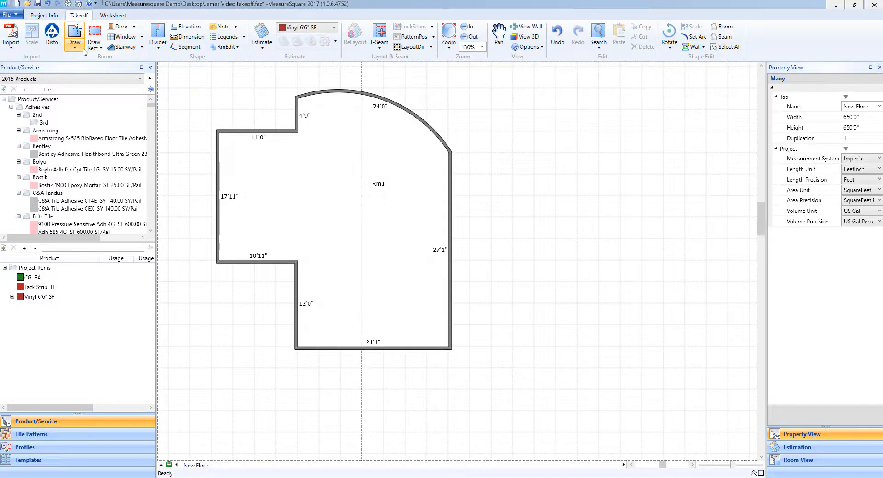
# Step: Reopen room Rm1 for redrawing from the Draw dropdown's Reopen to Draw option
pyautogui.click(74, 41)
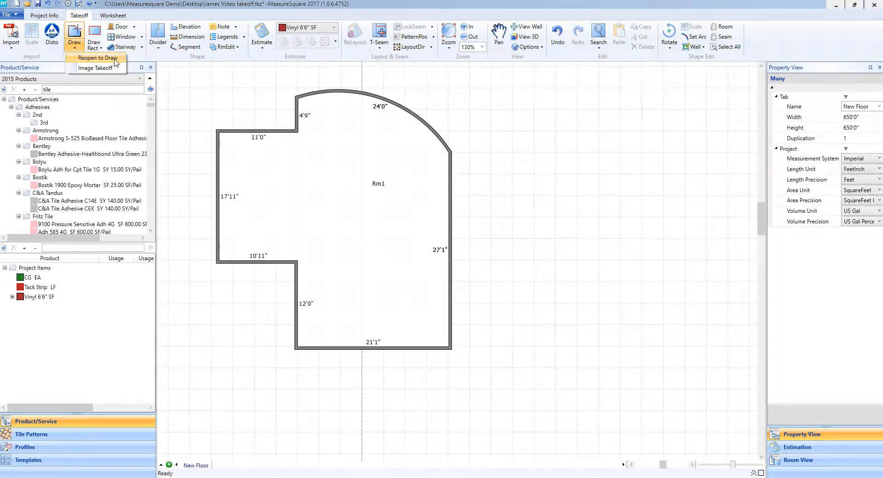
pyautogui.click(96, 58)
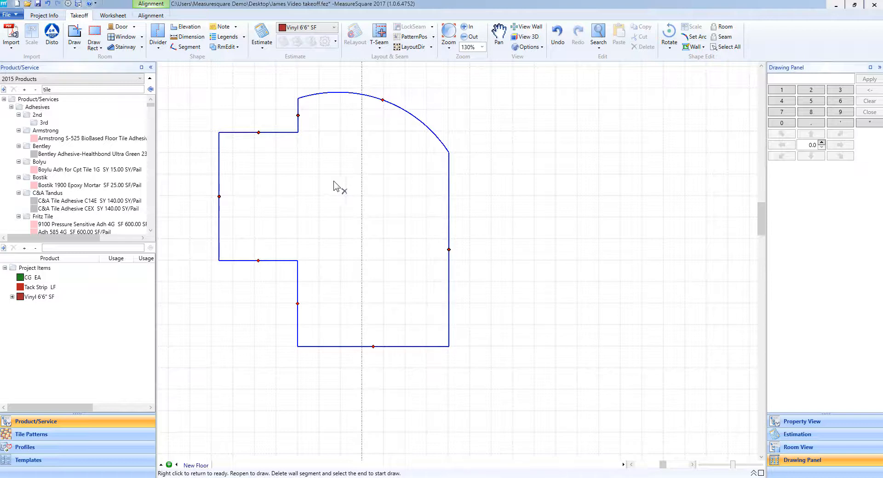
pyautogui.moveTo(359, 219)
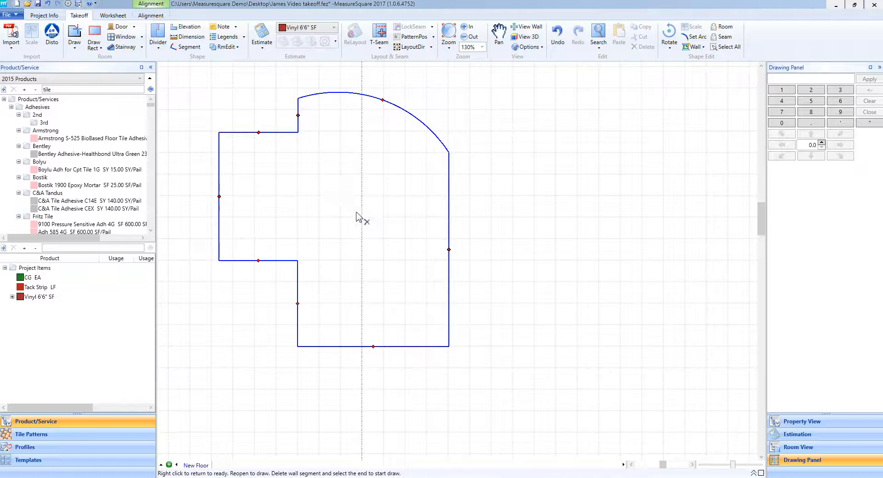
pyautogui.moveTo(450, 253)
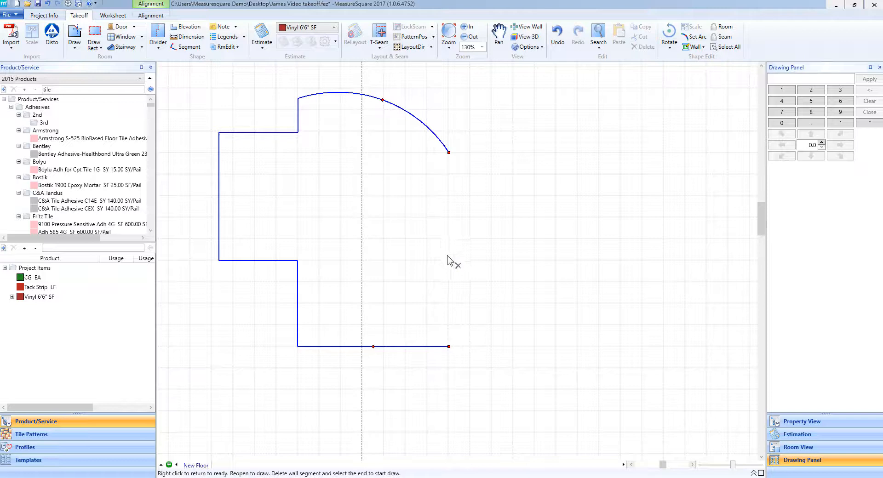
pyautogui.moveTo(450, 265)
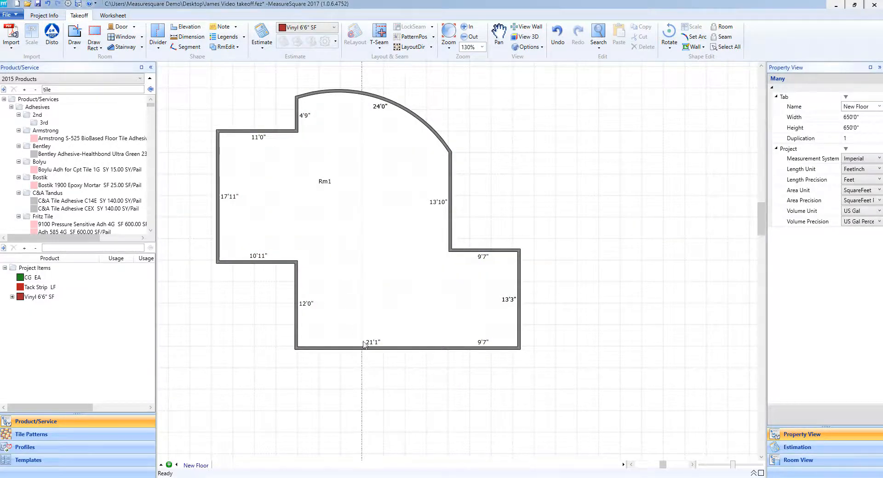
pyautogui.moveTo(371, 370)
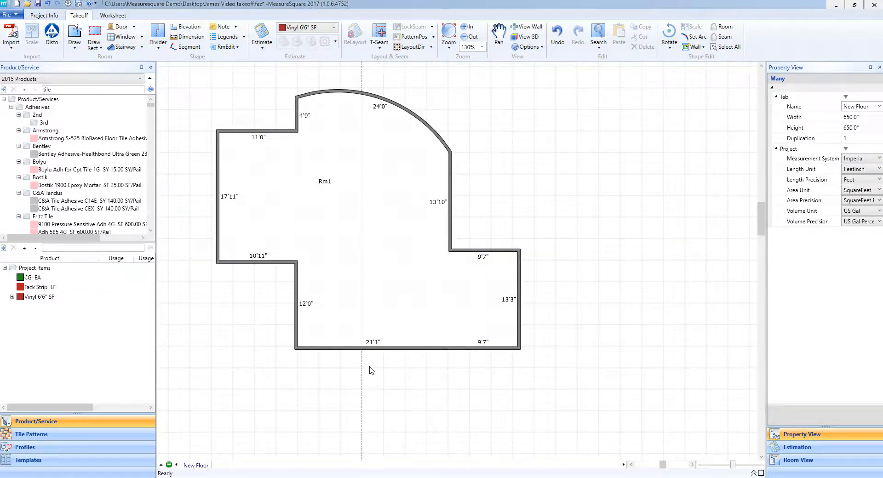